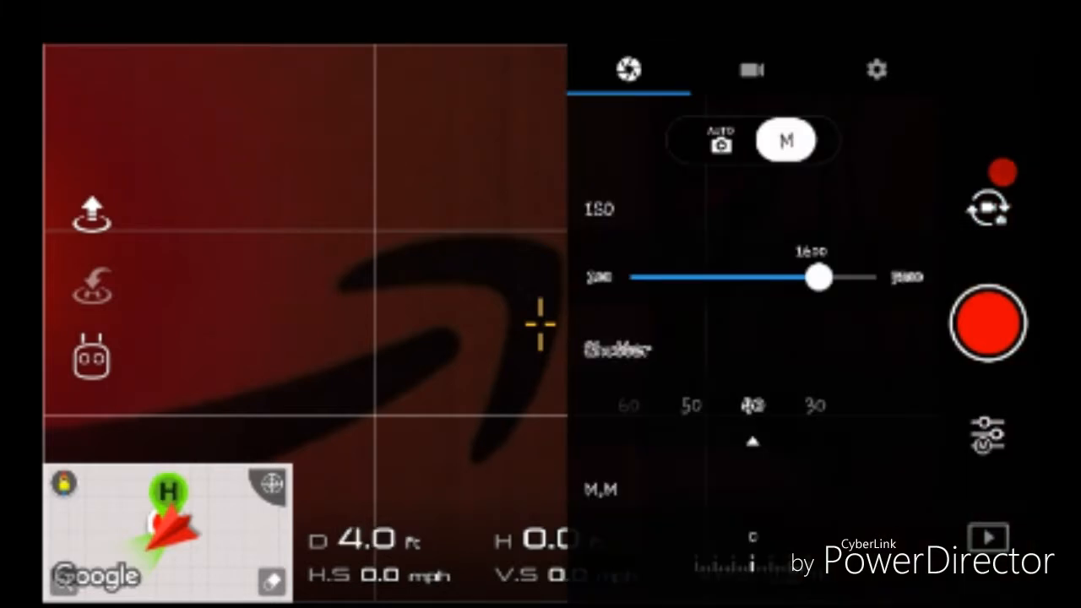
Open the gear tab of the camera settings panel to show the general settings list
{"action": "left_click", "coordinate": [876, 70]}
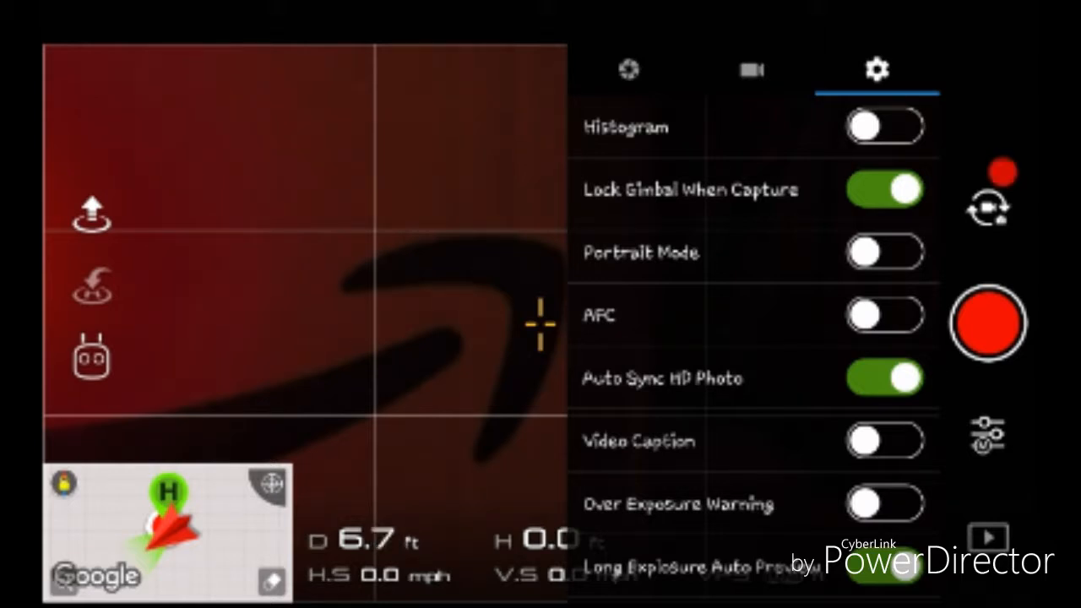
Switch on the Video Caption toggle in the general camera settings list
{"action": "scroll", "scroll_direction": "down", "scroll_amount": 3}
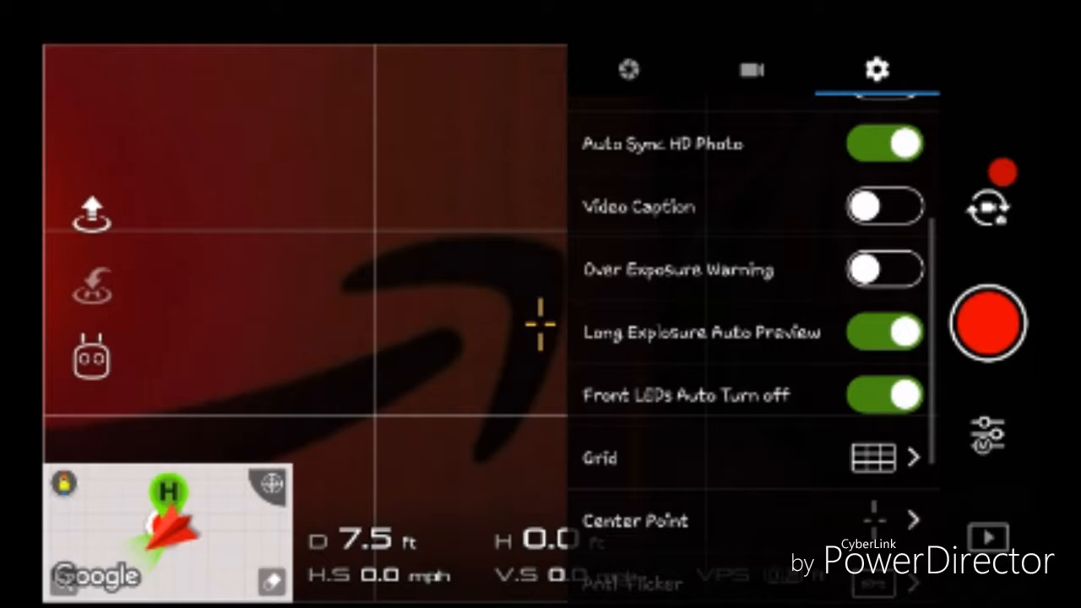
{"action": "scroll", "scroll_direction": "up", "scroll_amount": 3}
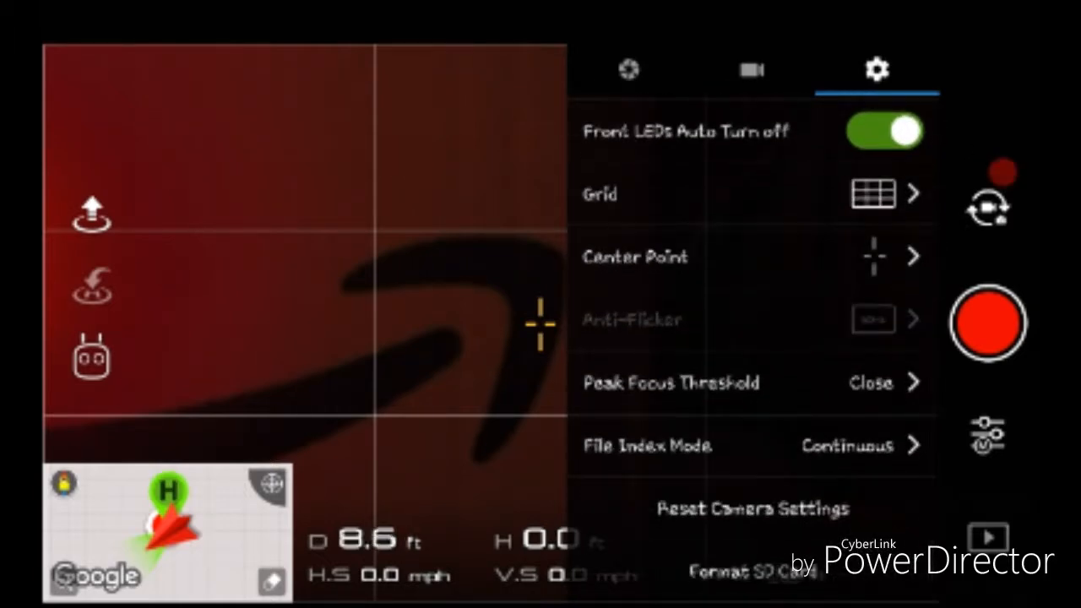
{"action": "scroll", "scroll_direction": "up", "scroll_amount": 3}
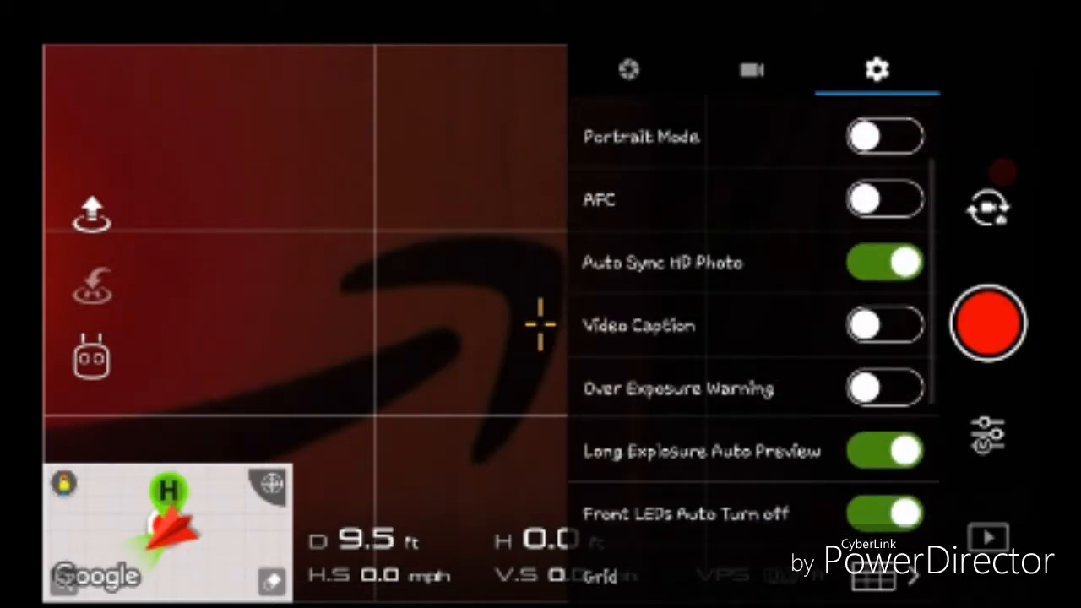
{"action": "left_click", "coordinate": [884, 325]}
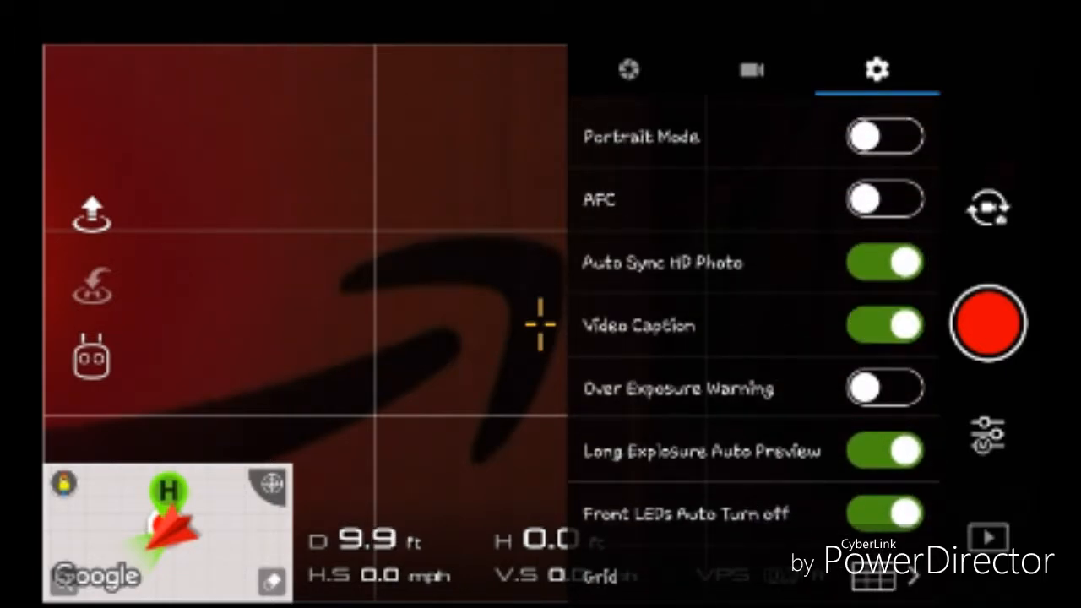